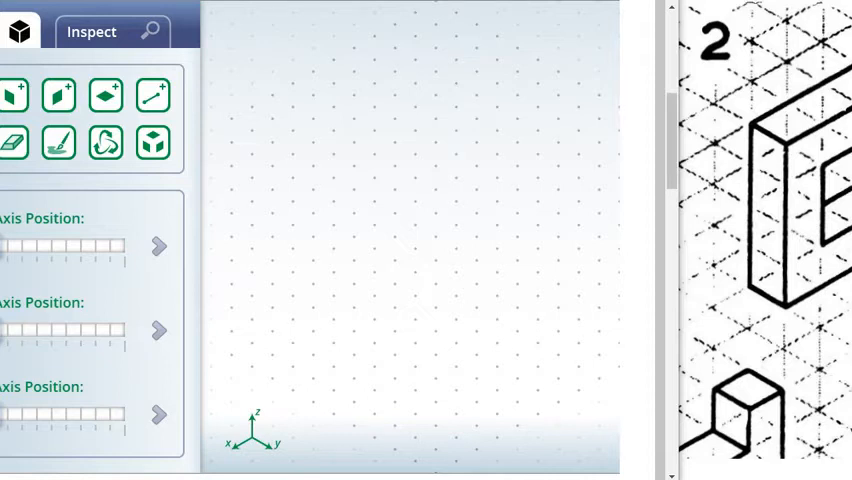
Select the line segment tool so the colour palette becomes available
left_click(56, 142)
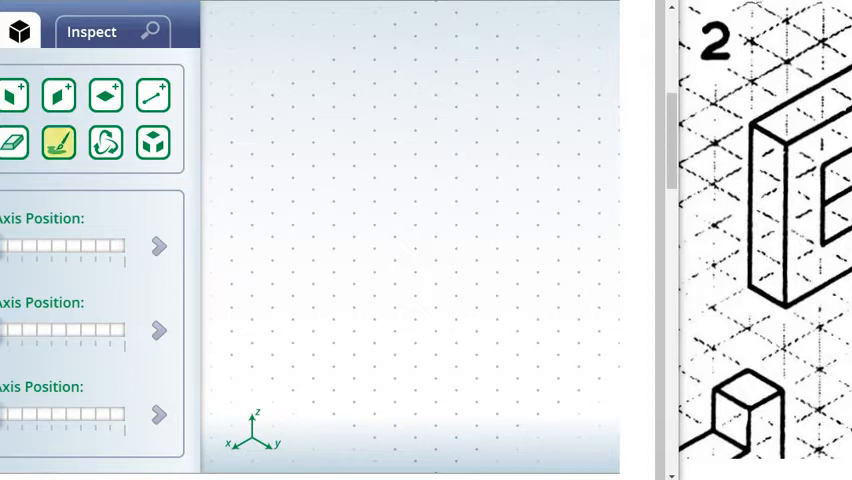
left_click(58, 142)
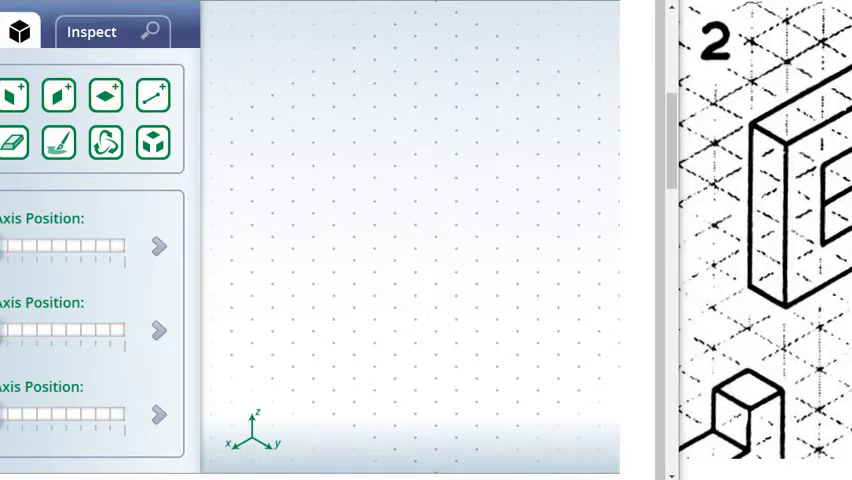
left_click(152, 96)
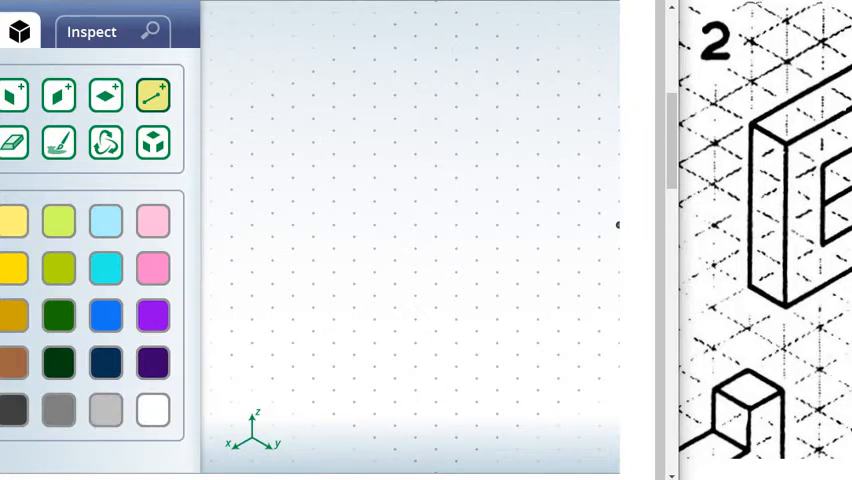
Draw the vertical and slanted edges forming a thin rectangular slab outline
left_click(558, 166)
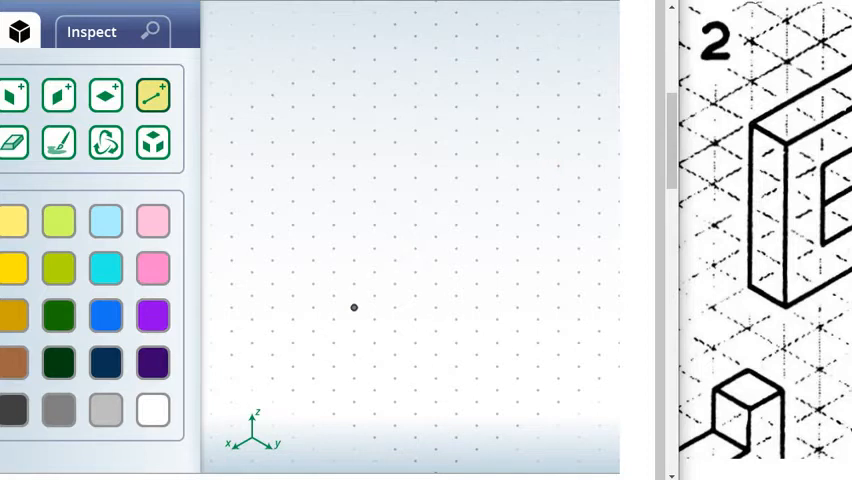
left_click_drag(352, 308, 352, 260)
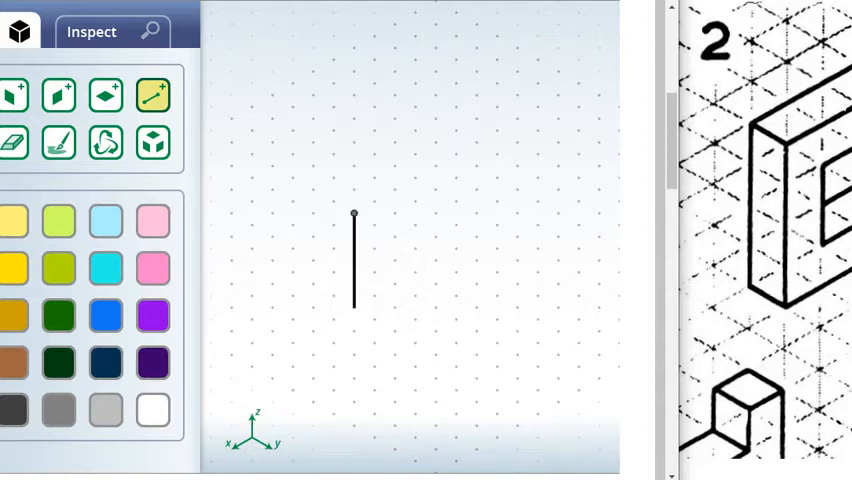
left_click_drag(352, 214, 436, 166)
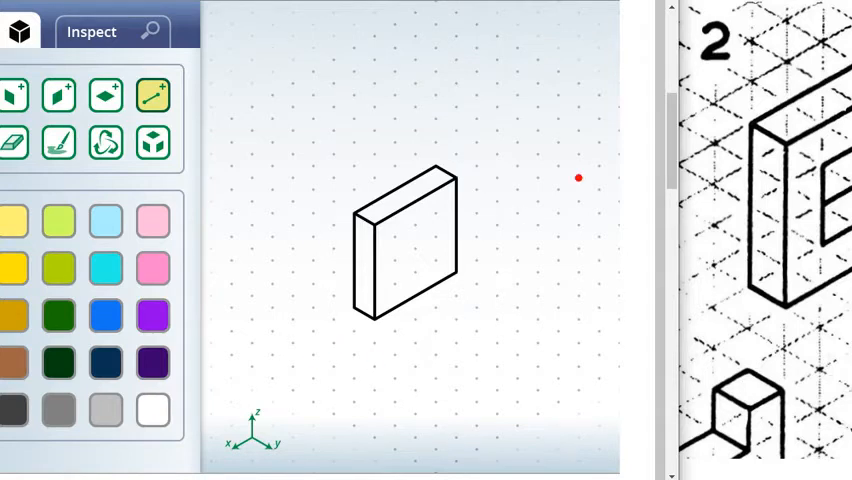
mouse_move(578, 296)
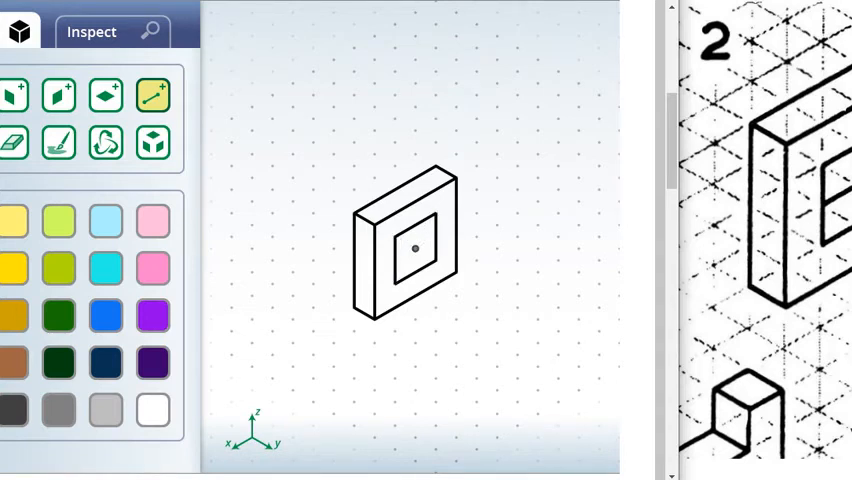
Draw a depth edge from the corner of the square hole on the front face
left_click_drag(412, 248, 476, 238)
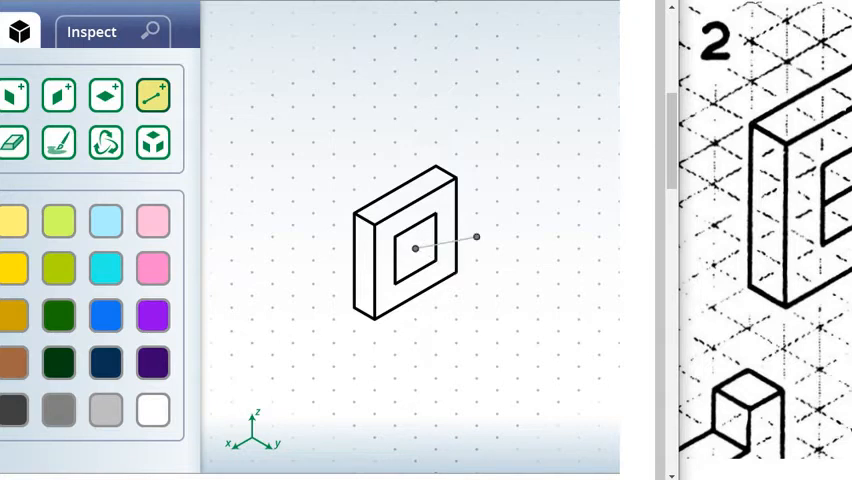
Erase the faulty hole lines and redraw the hole with its inner back edges
left_click(14, 142)
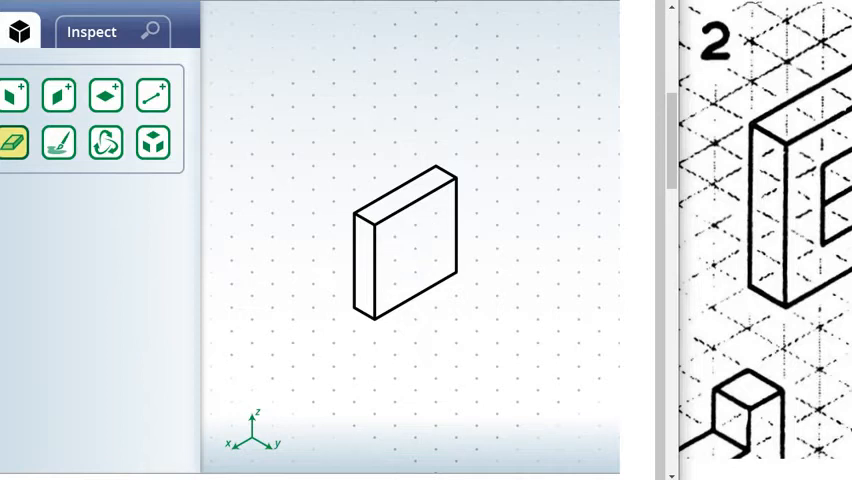
left_click(152, 94)
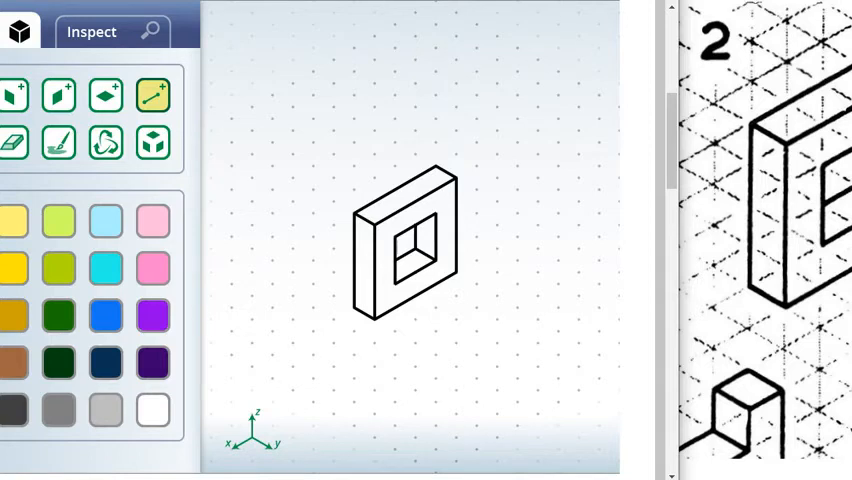
Fill the hole's bottom face dark green and erase a stray shaded face
left_click(58, 316)
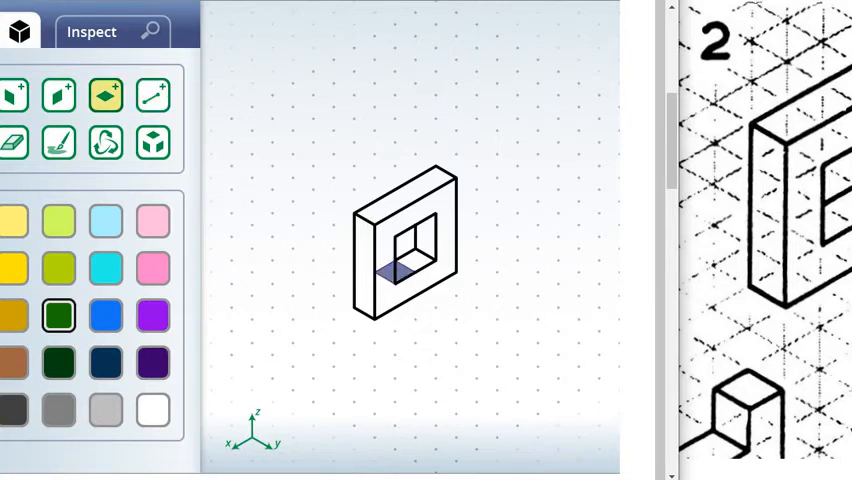
left_click(400, 260)
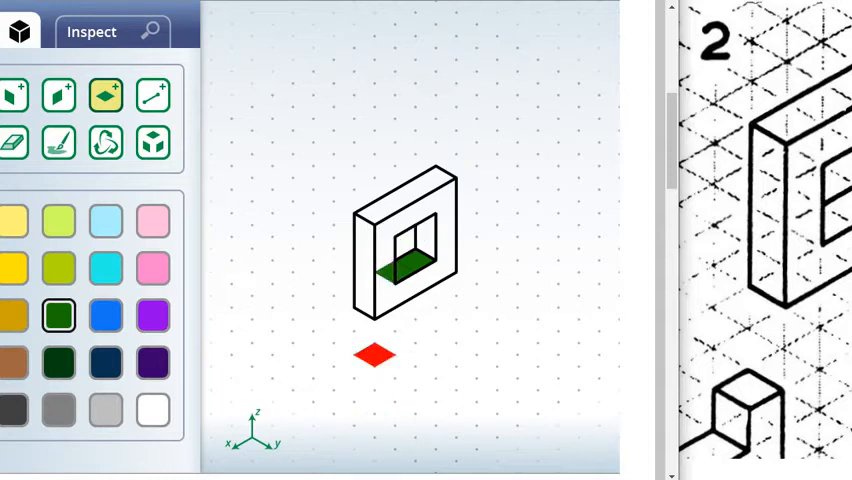
left_click(14, 142)
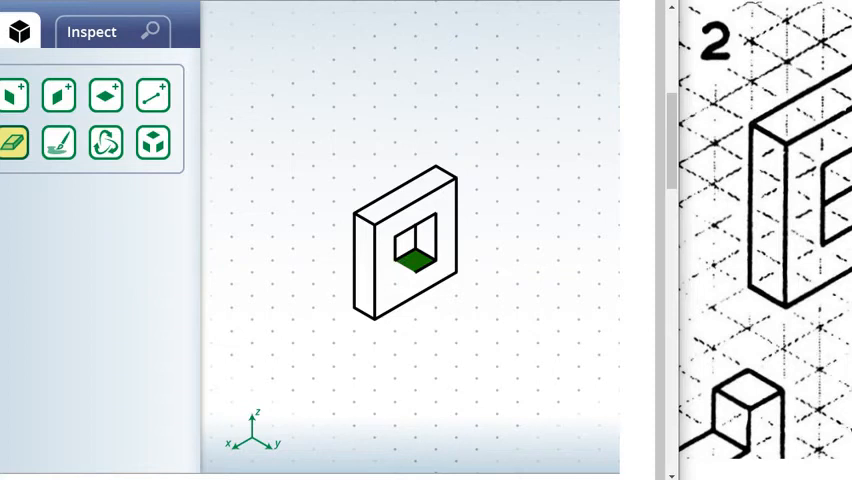
left_click(152, 94)
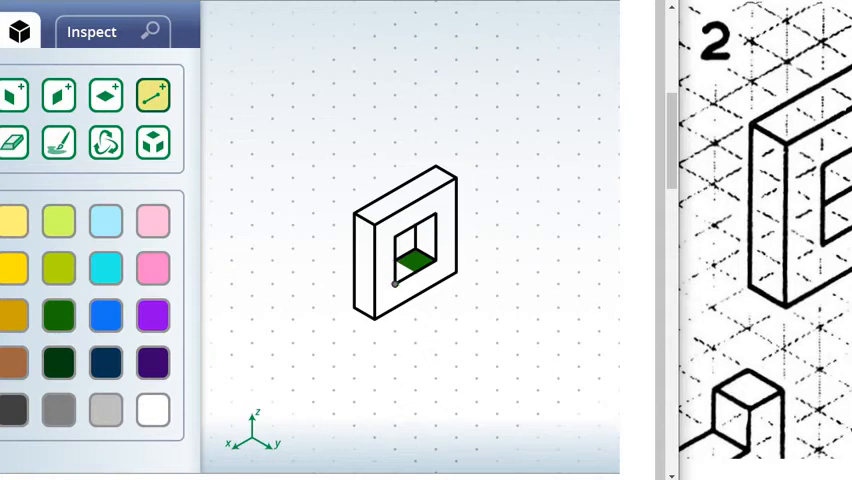
Shade the remaining part of the hole's floor green
left_click(104, 94)
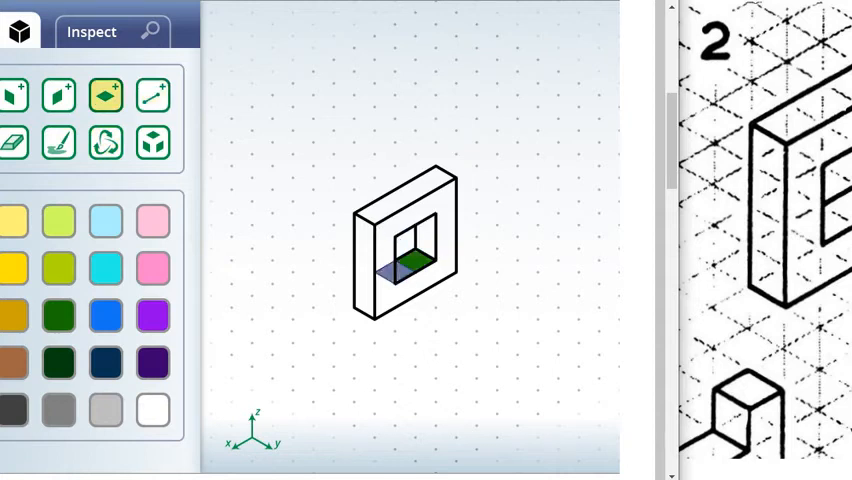
left_click(56, 96)
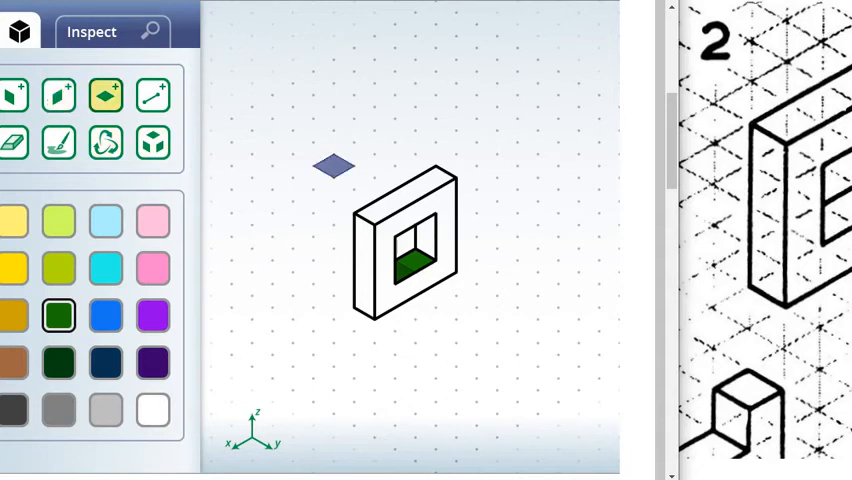
Shade the block's top face green and choose blue for the front face
left_click_drag(332, 166, 376, 216)
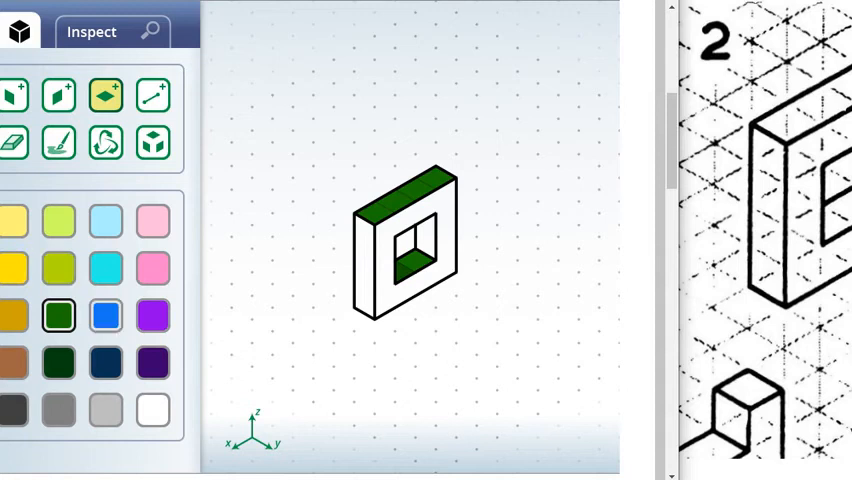
left_click(104, 316)
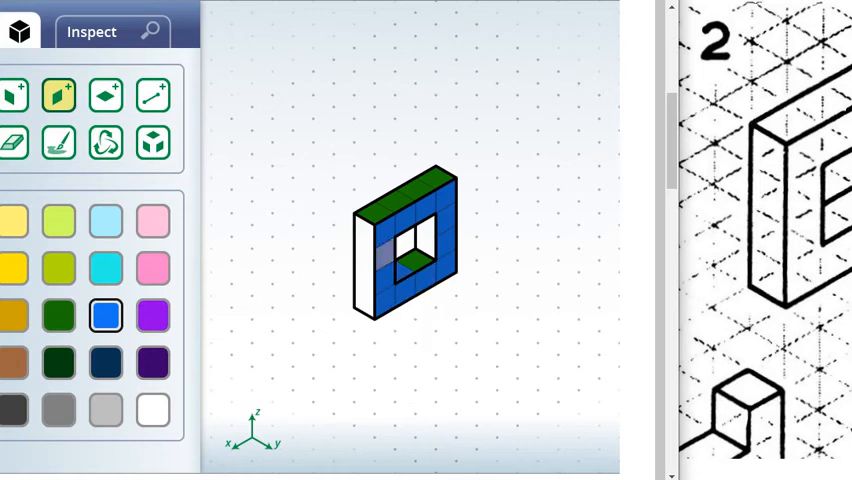
left_click(58, 316)
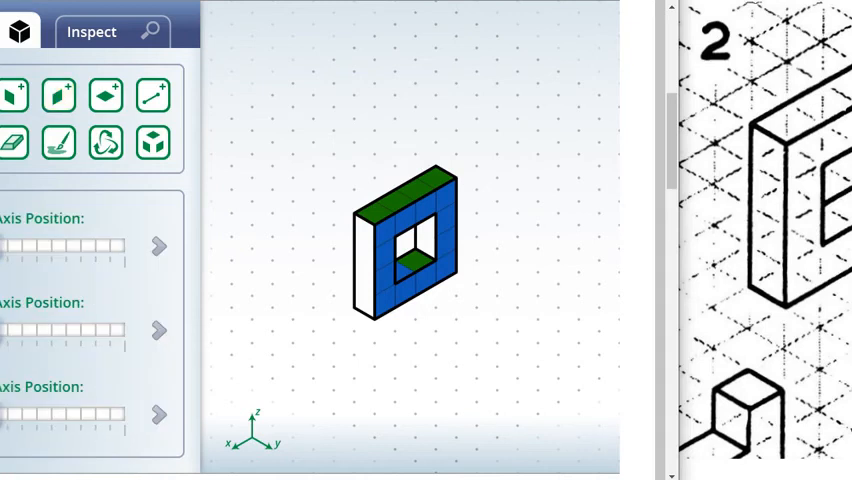
left_click(14, 144)
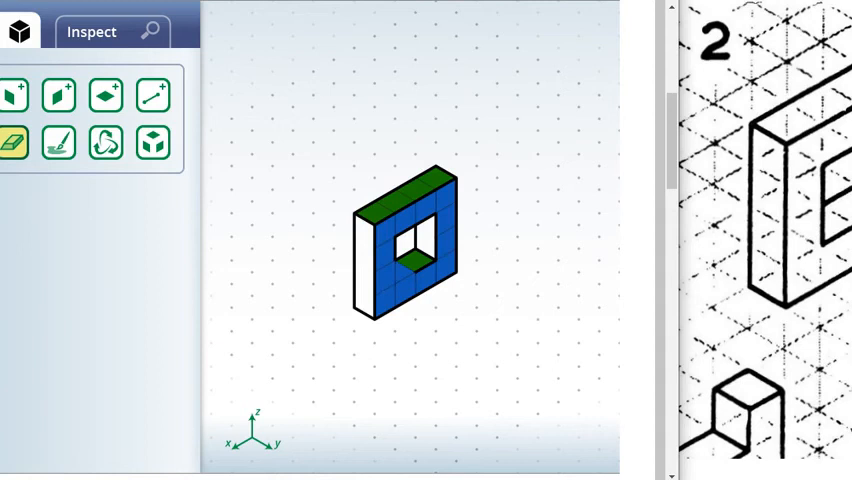
left_click(152, 94)
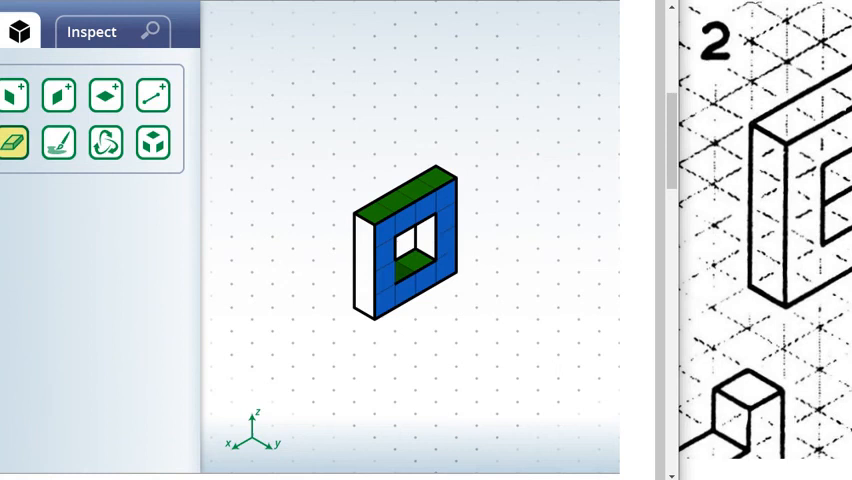
left_click(152, 94)
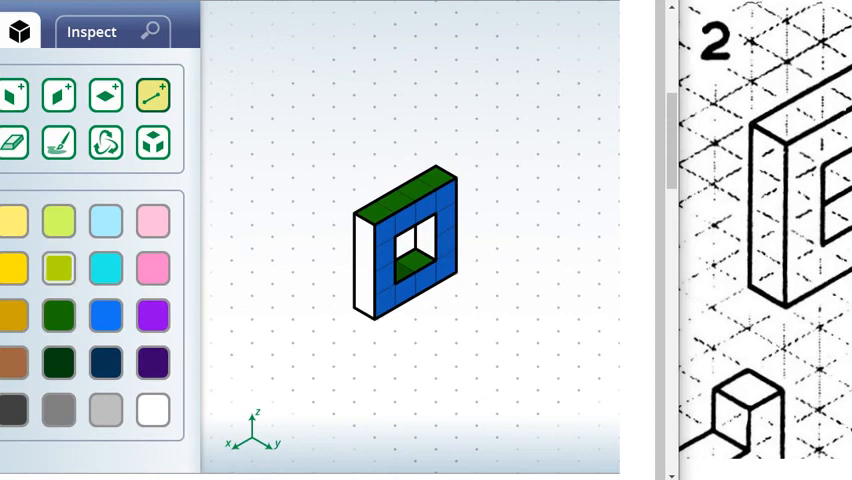
left_click(152, 316)
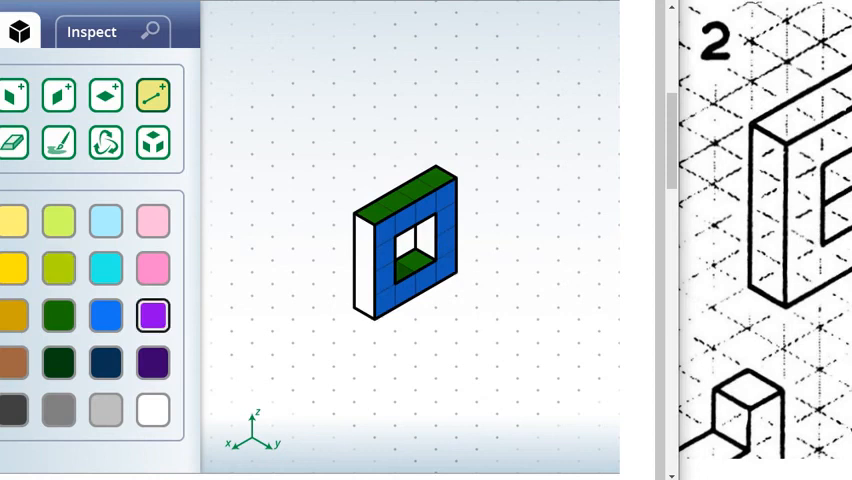